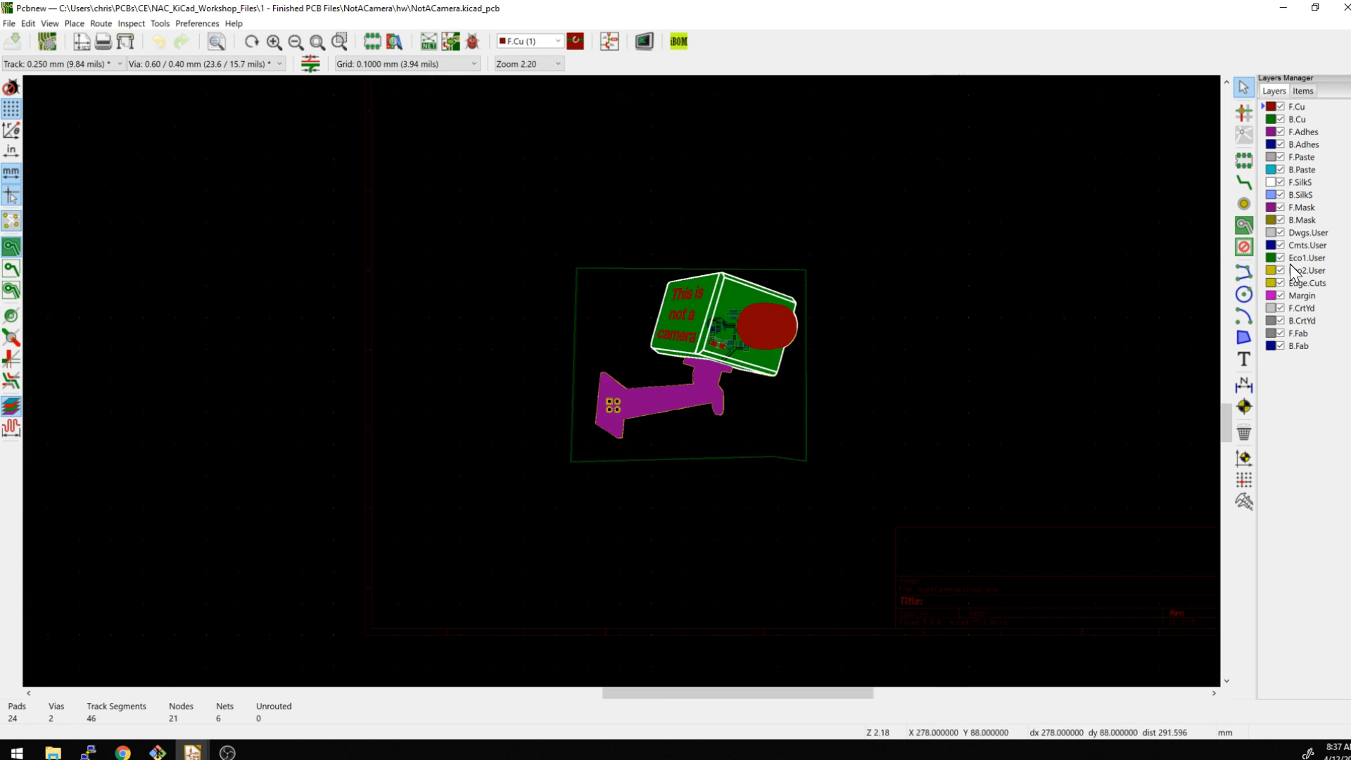
Step: Select Edge.Cuts, then hide all copper layers and all remaining non-Edge.Cuts layers
left_click(1307, 283)
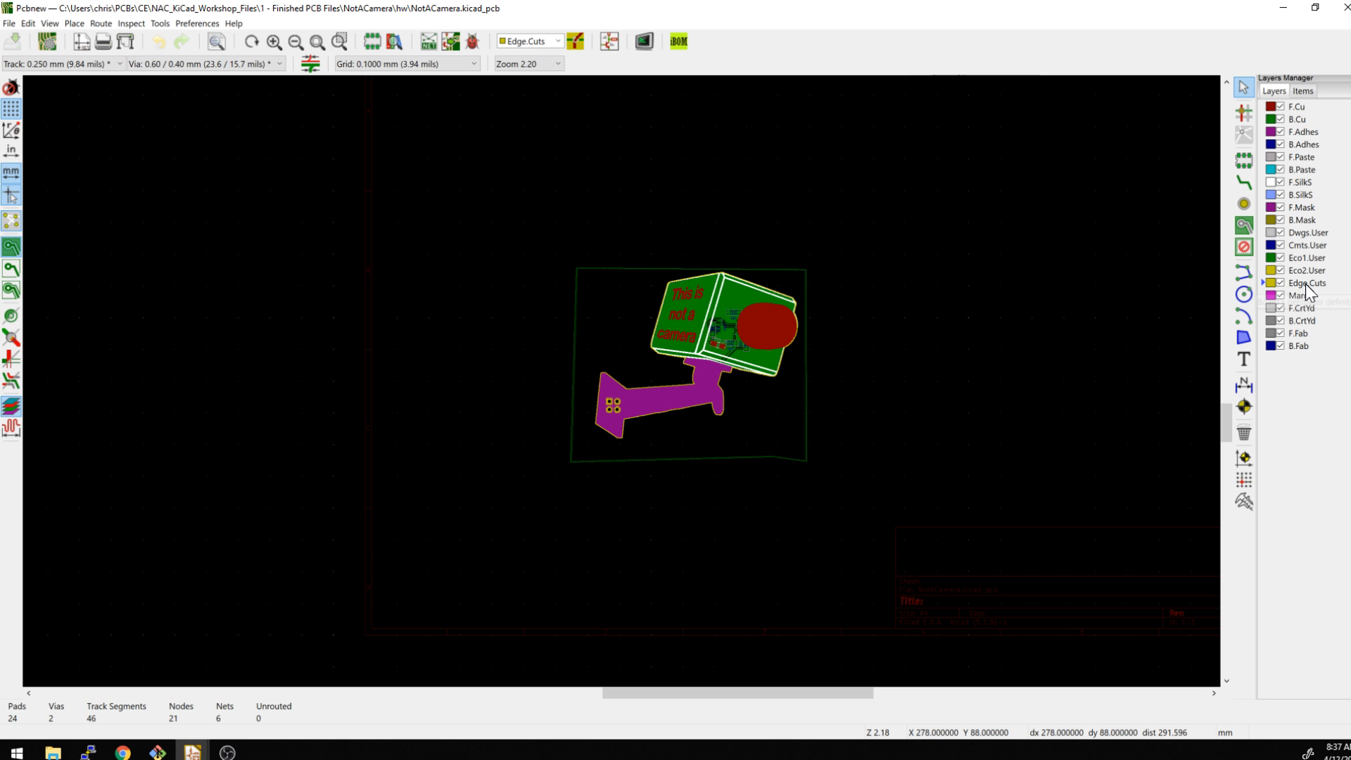
right_click(1308, 282)
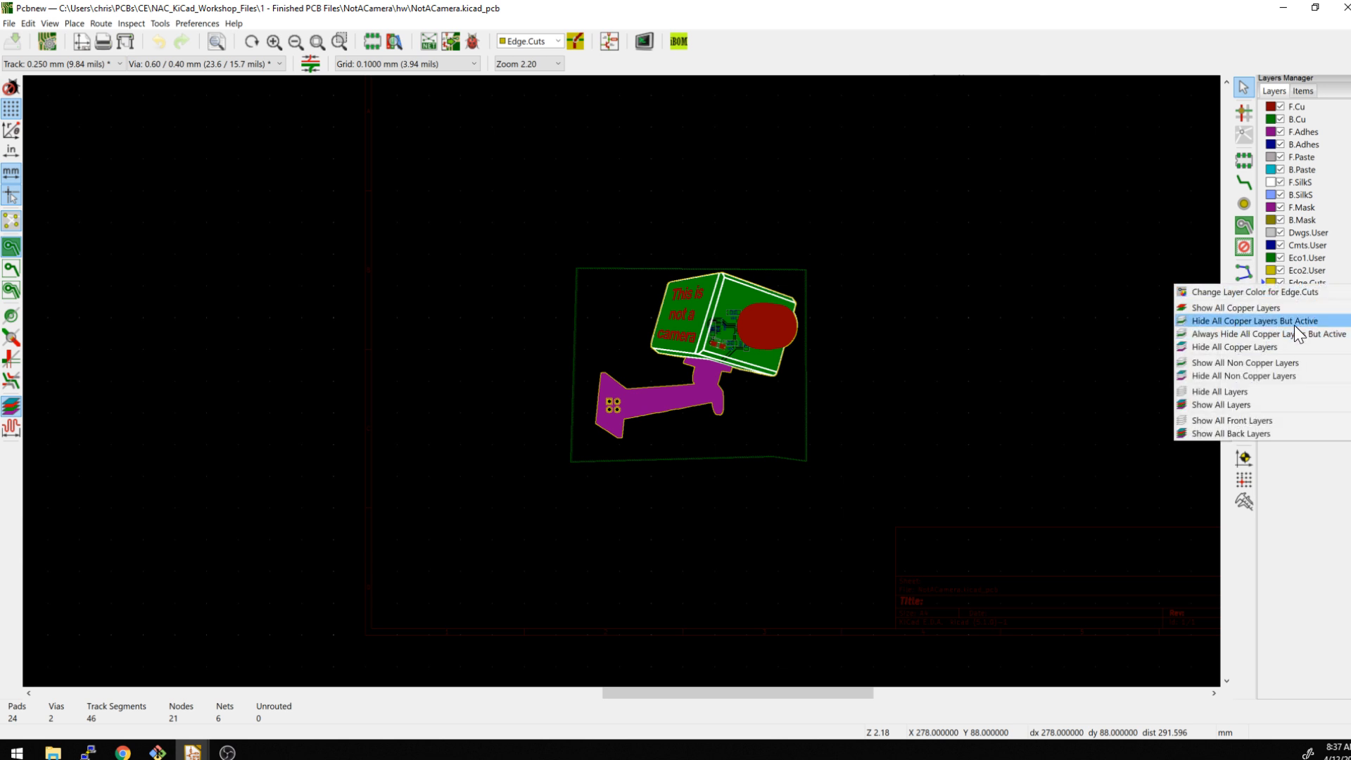
left_click(1254, 320)
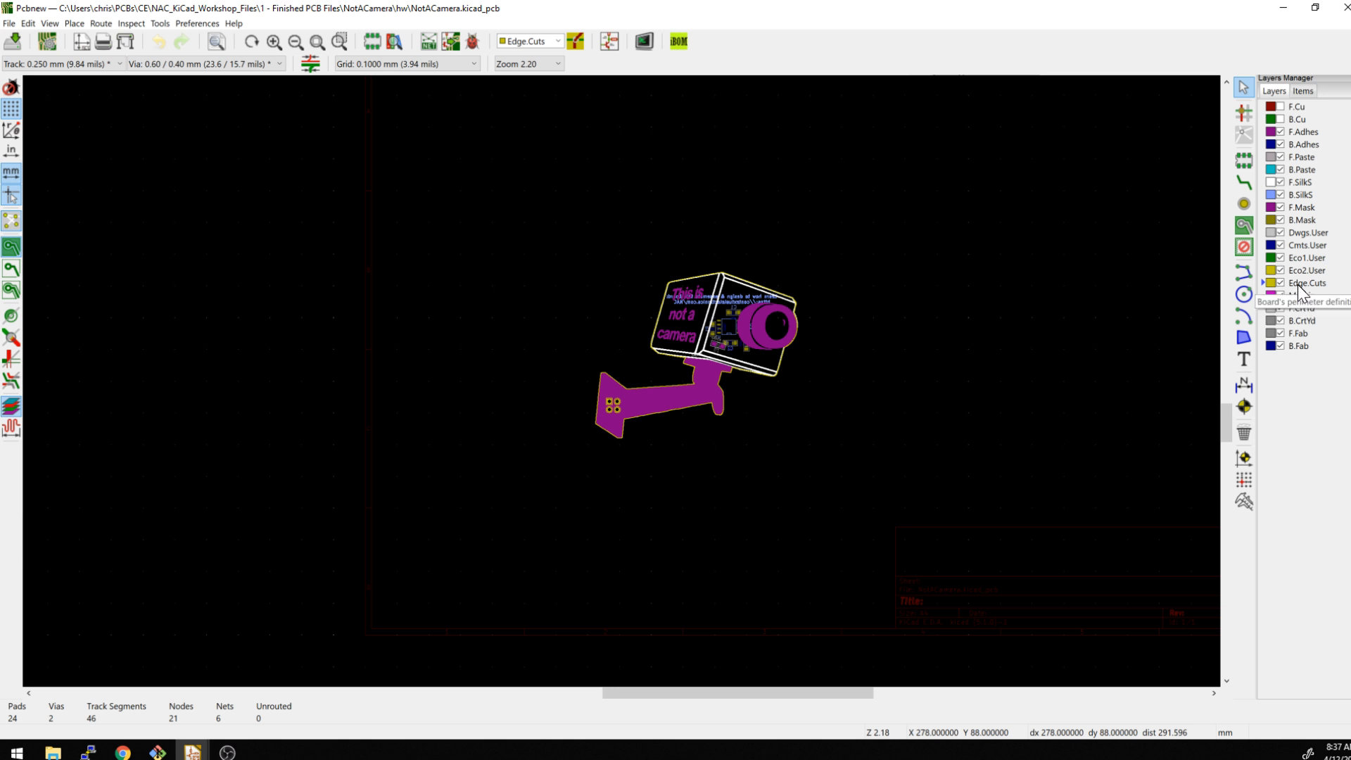
right_click(1306, 283)
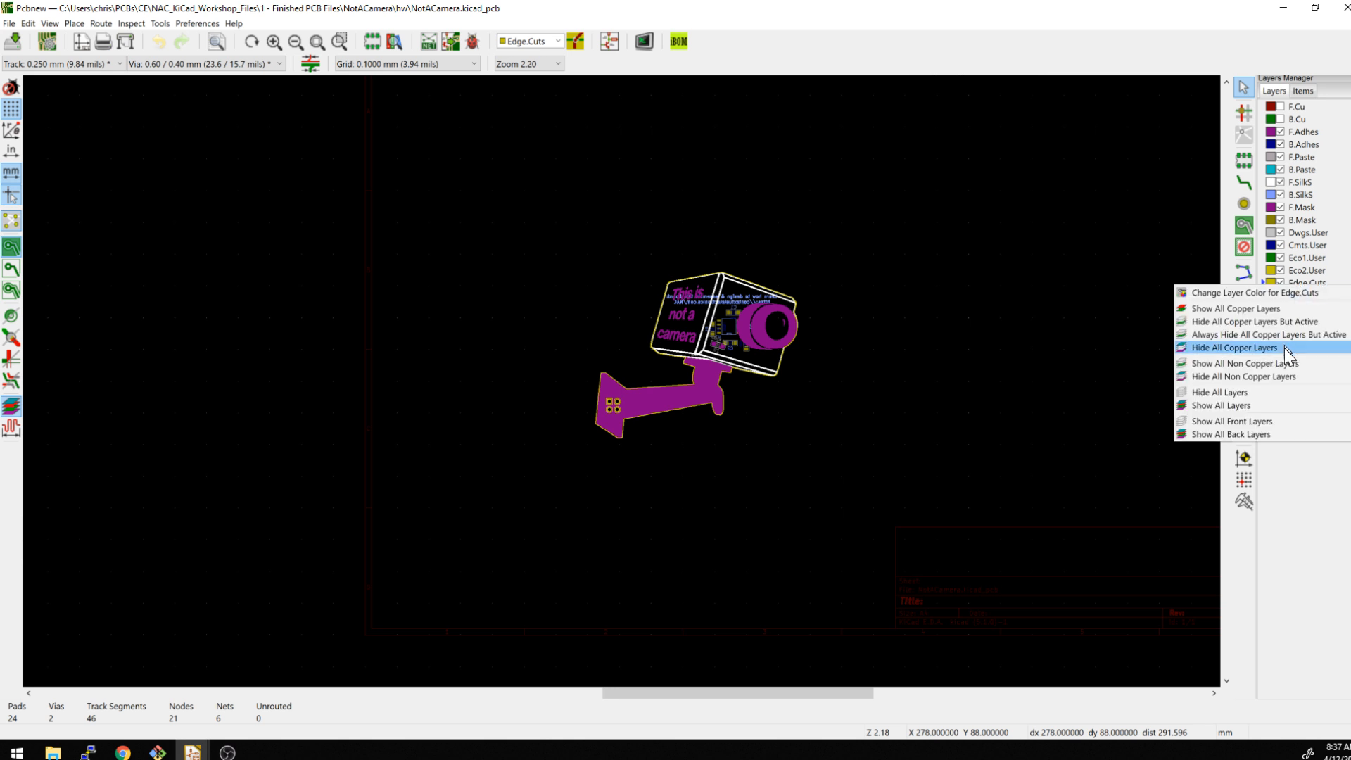
left_click(1234, 348)
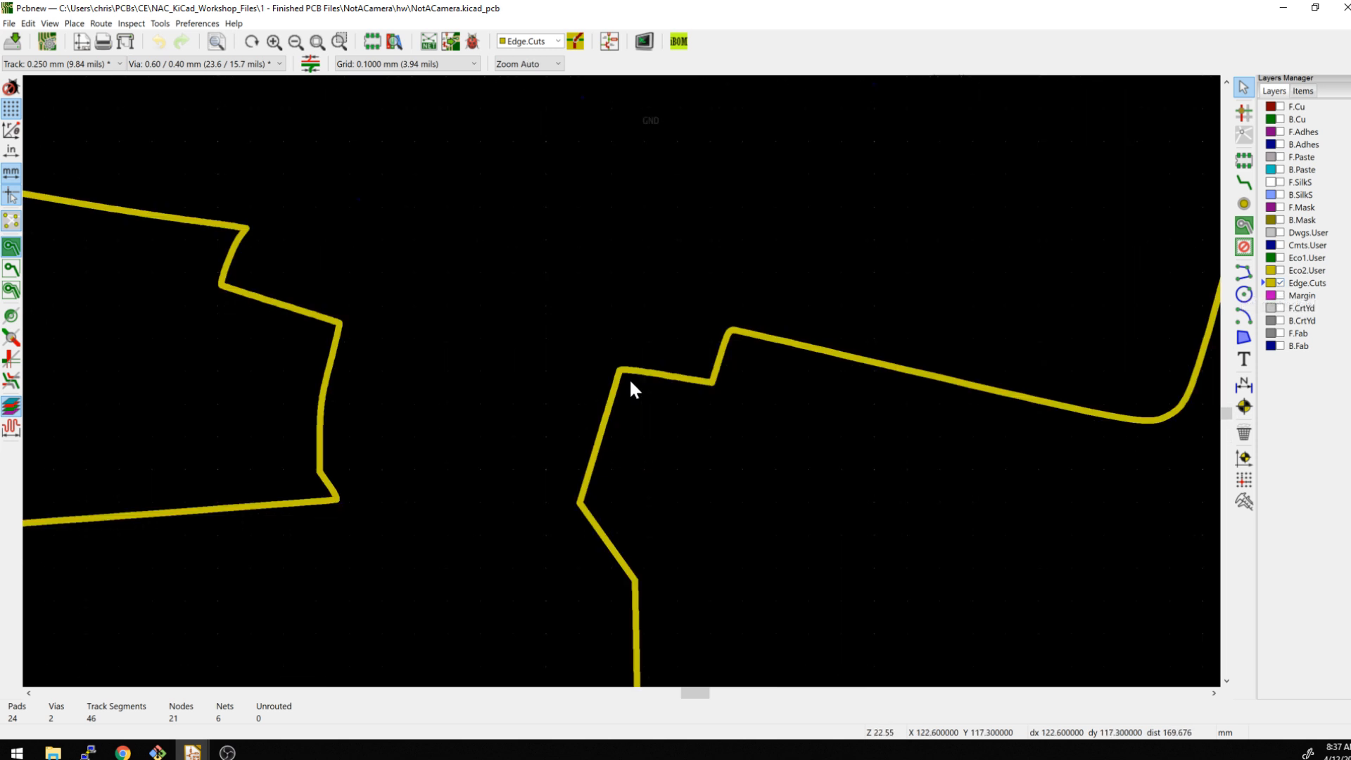
mouse_move(665, 372)
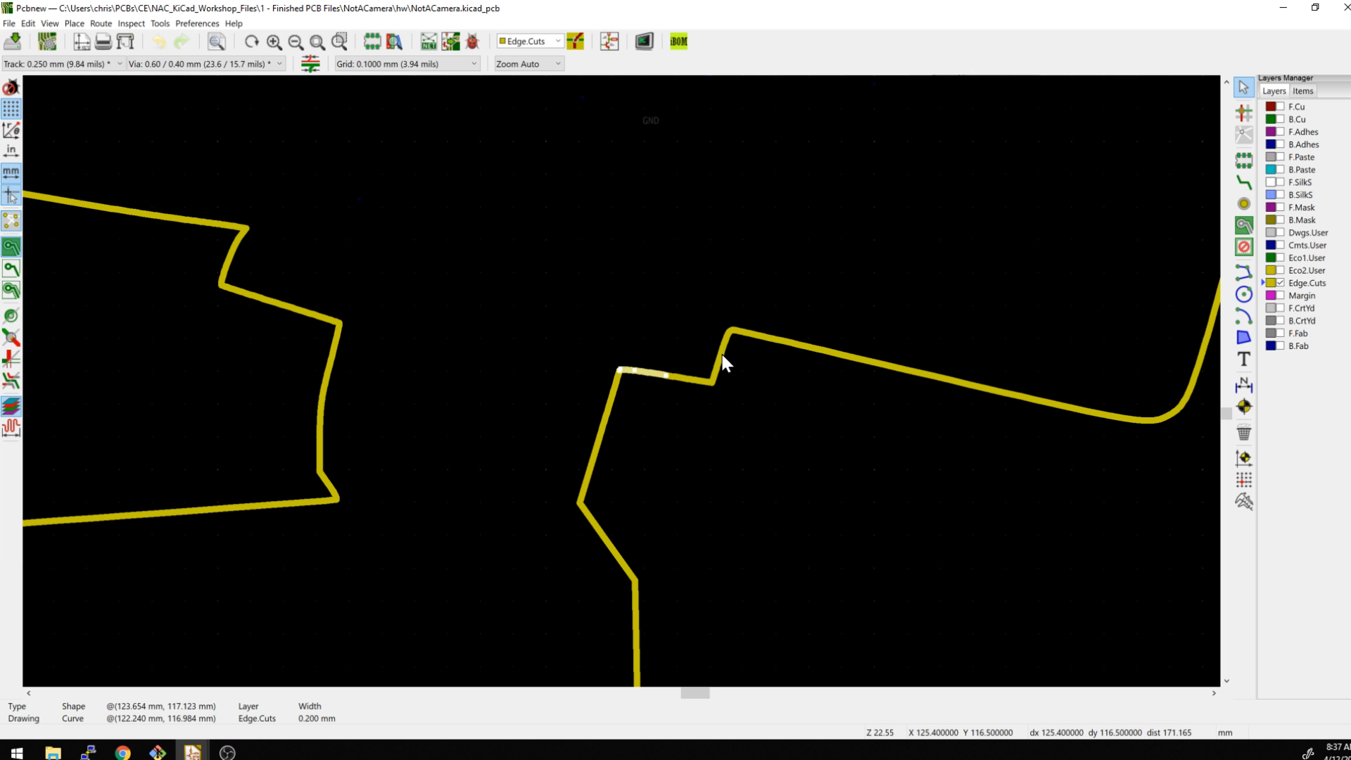
scroll("down", 3)
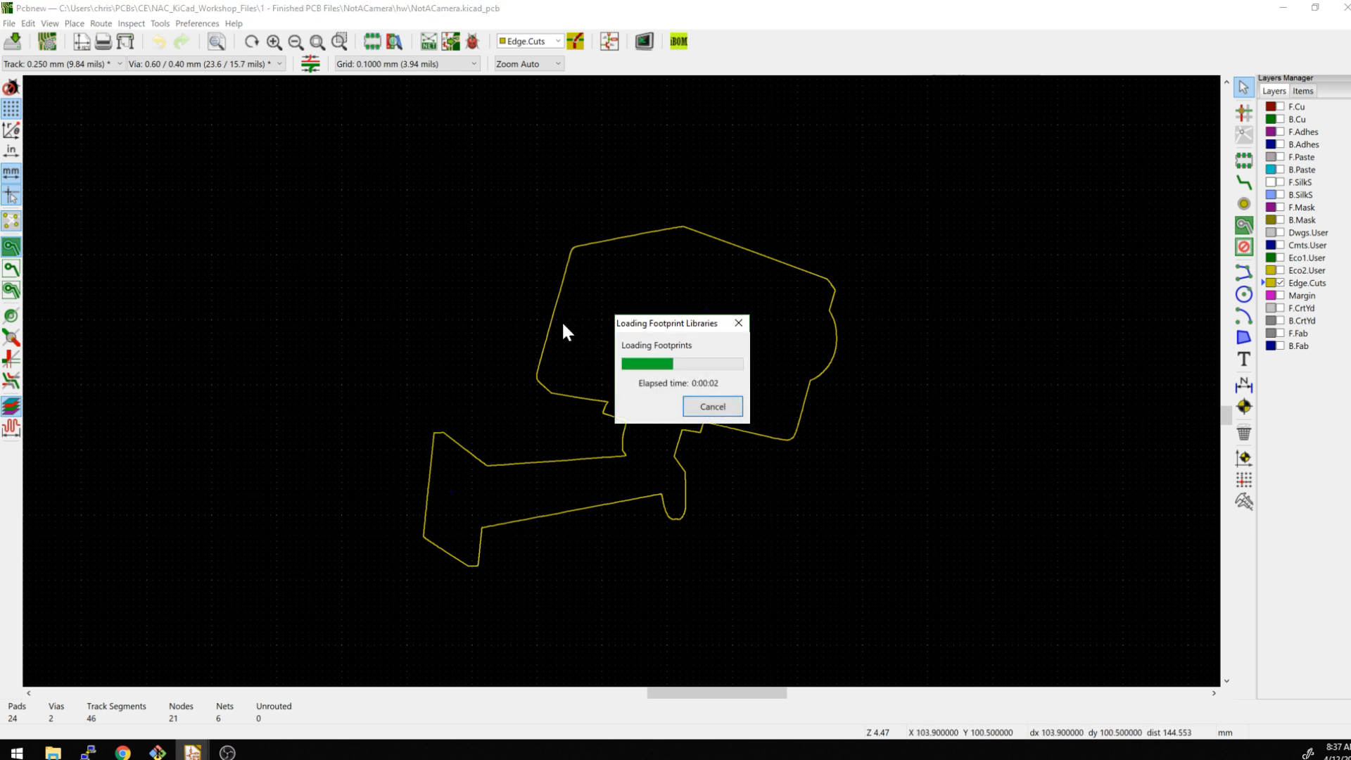
mouse_move(576, 317)
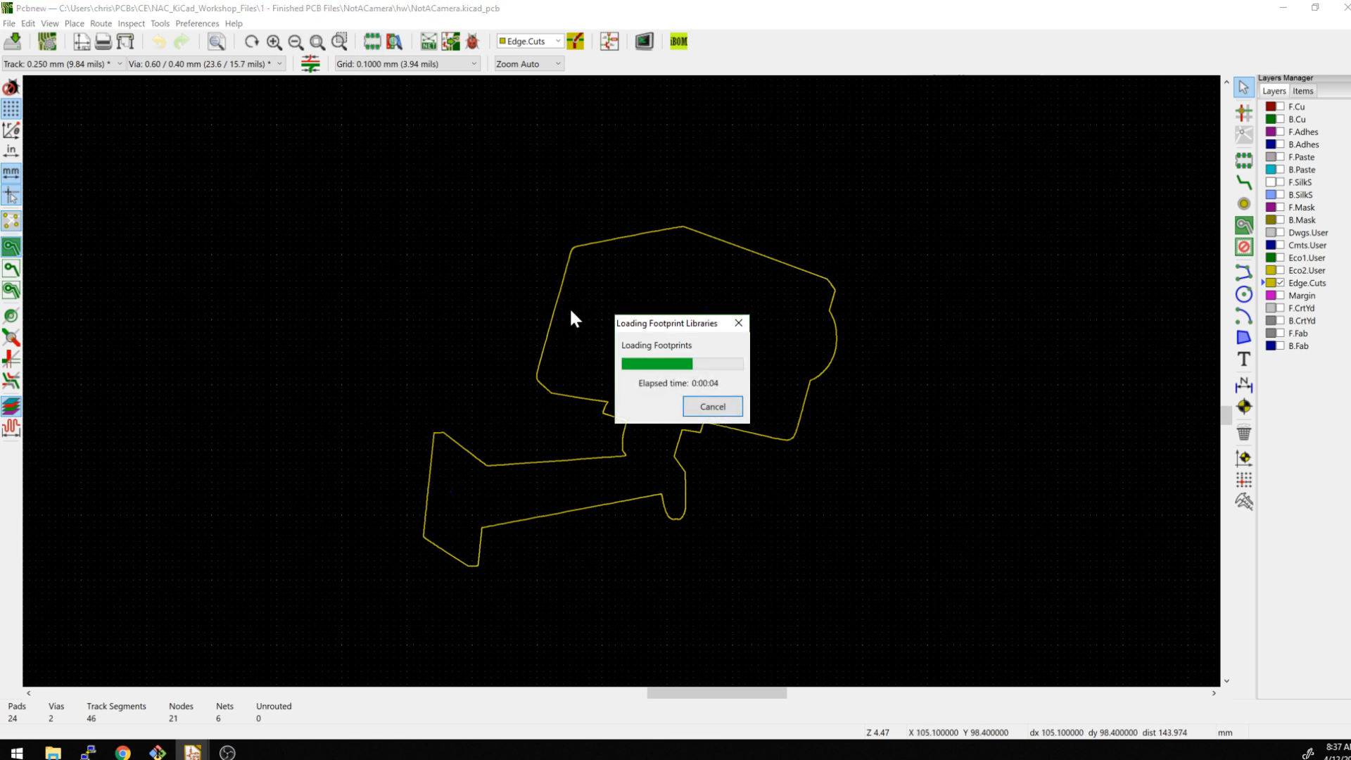
mouse_move(523, 473)
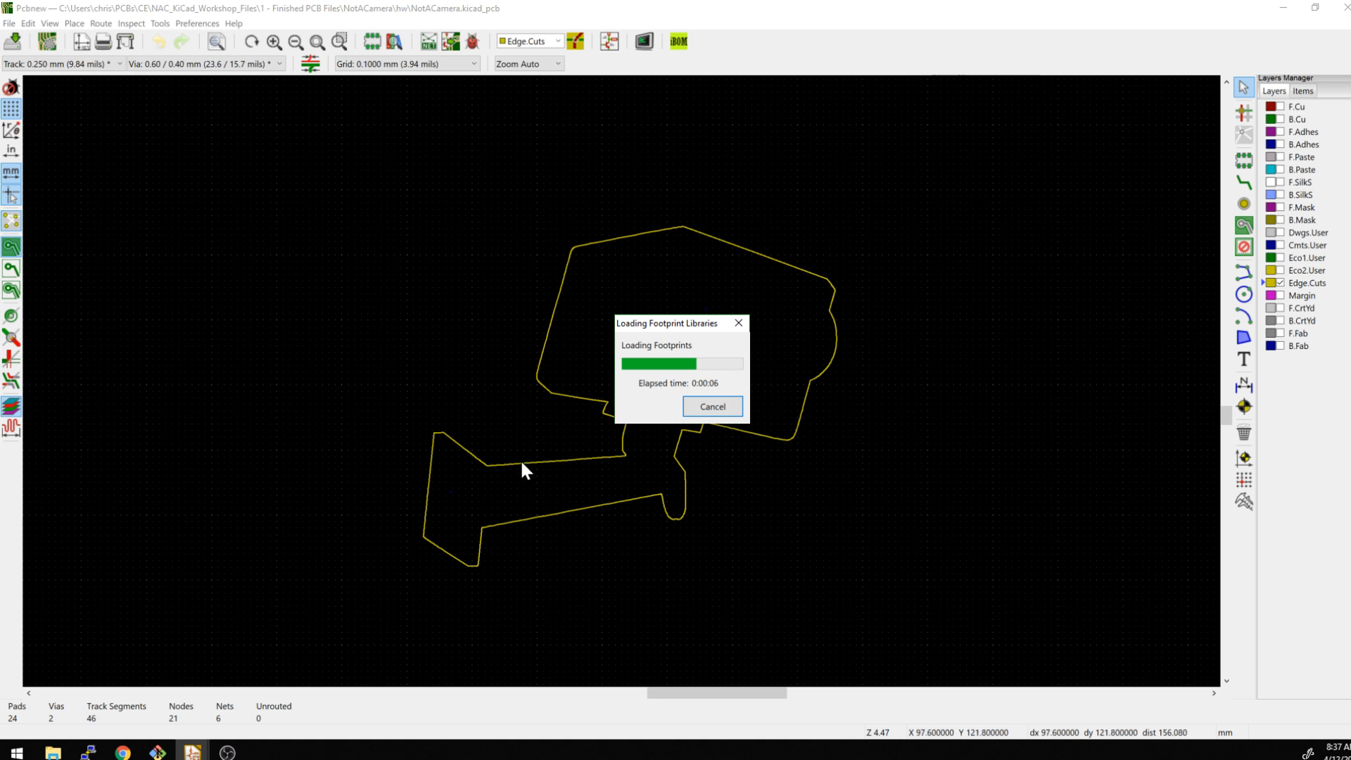
mouse_move(515, 414)
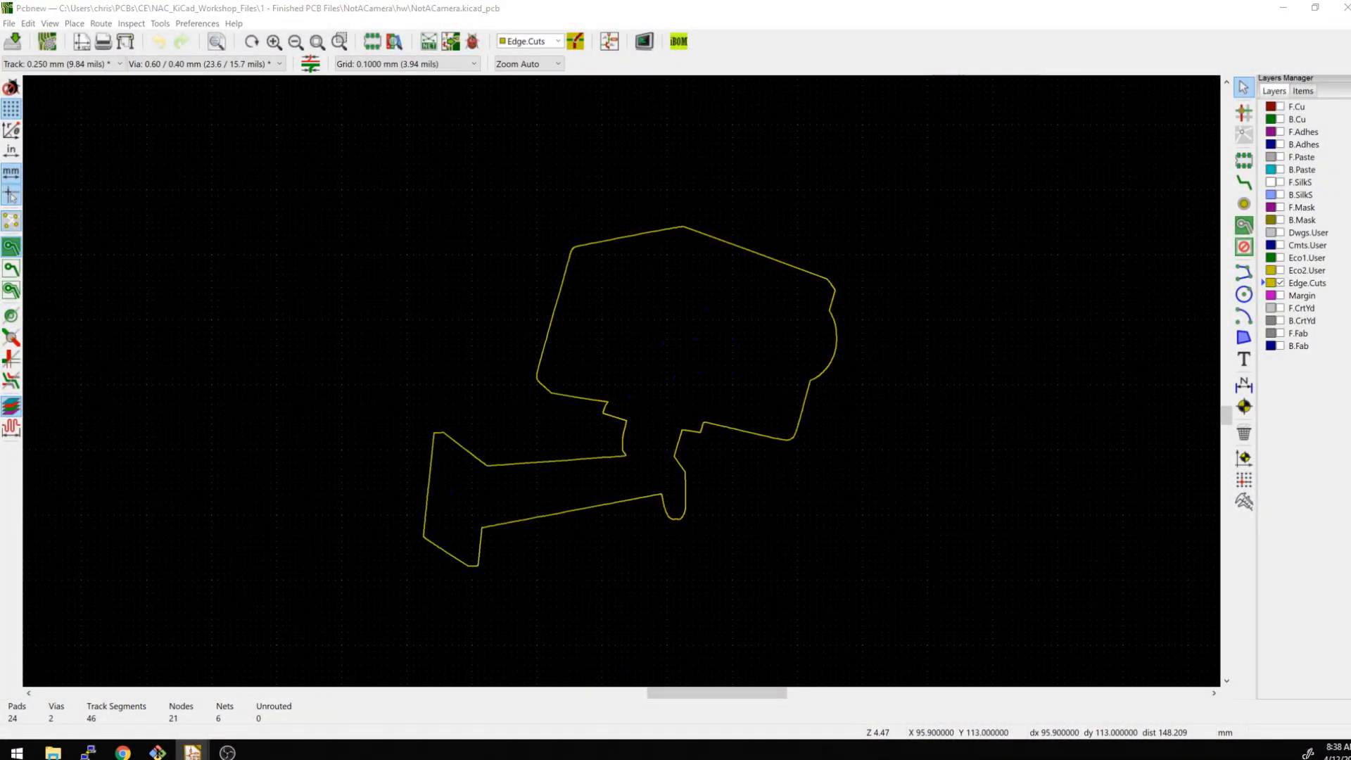
mouse_move(575, 360)
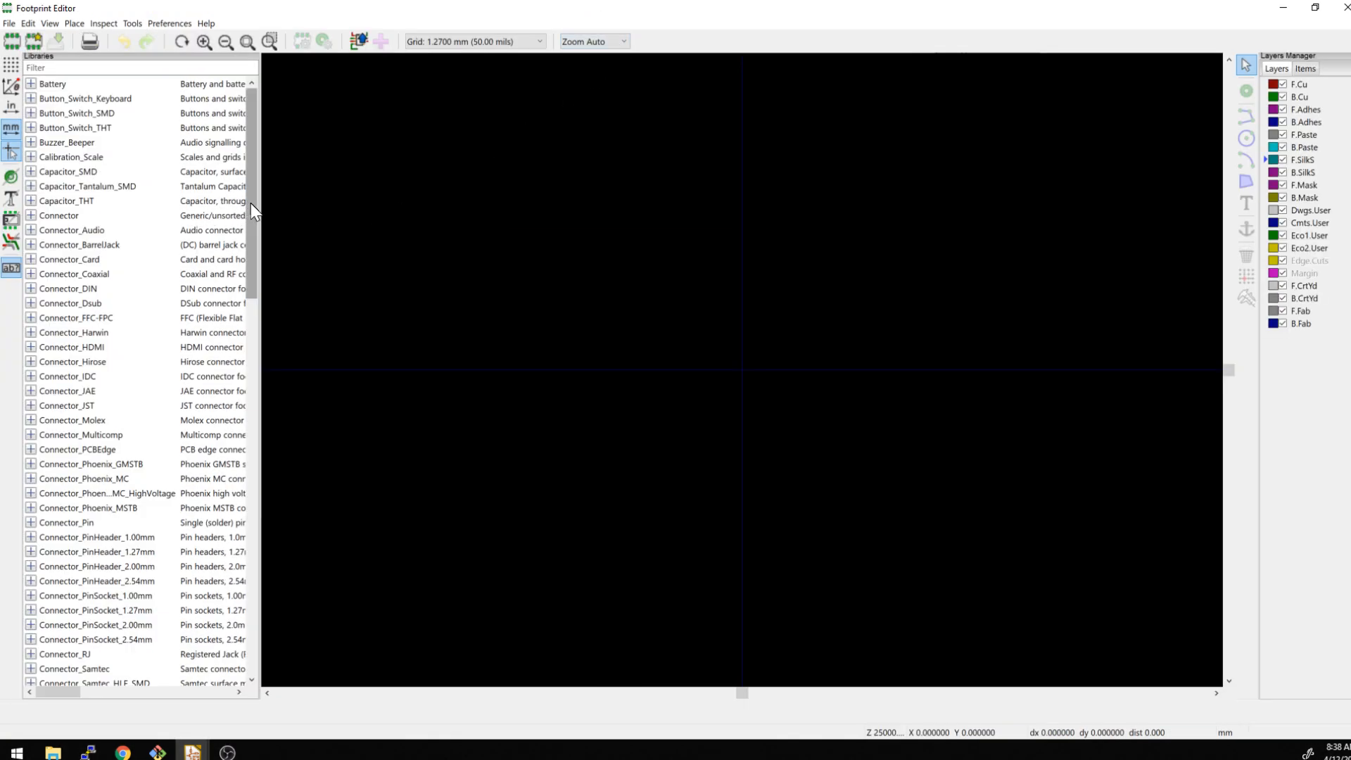
Step: Add a new footprint named TEST_OL to the NAC library
scroll("down", 3)
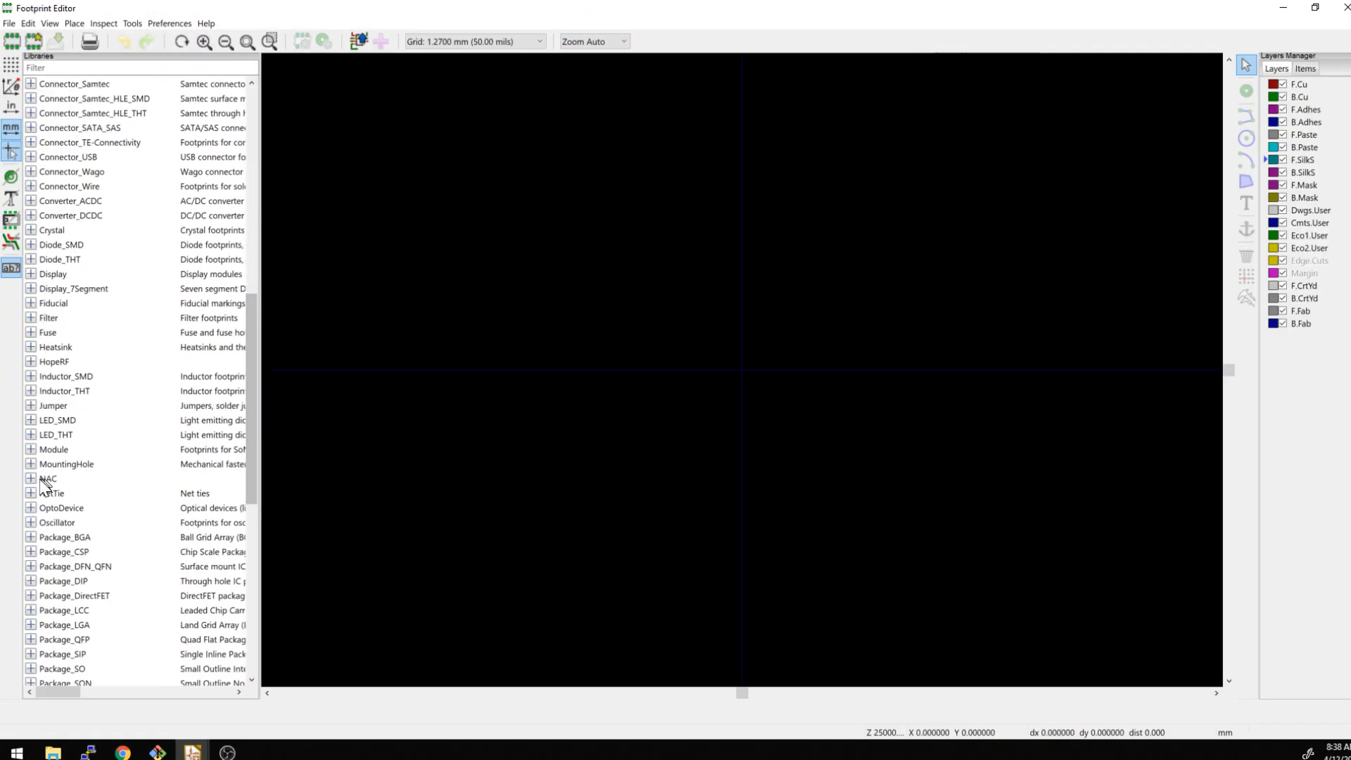
right_click(50, 478)
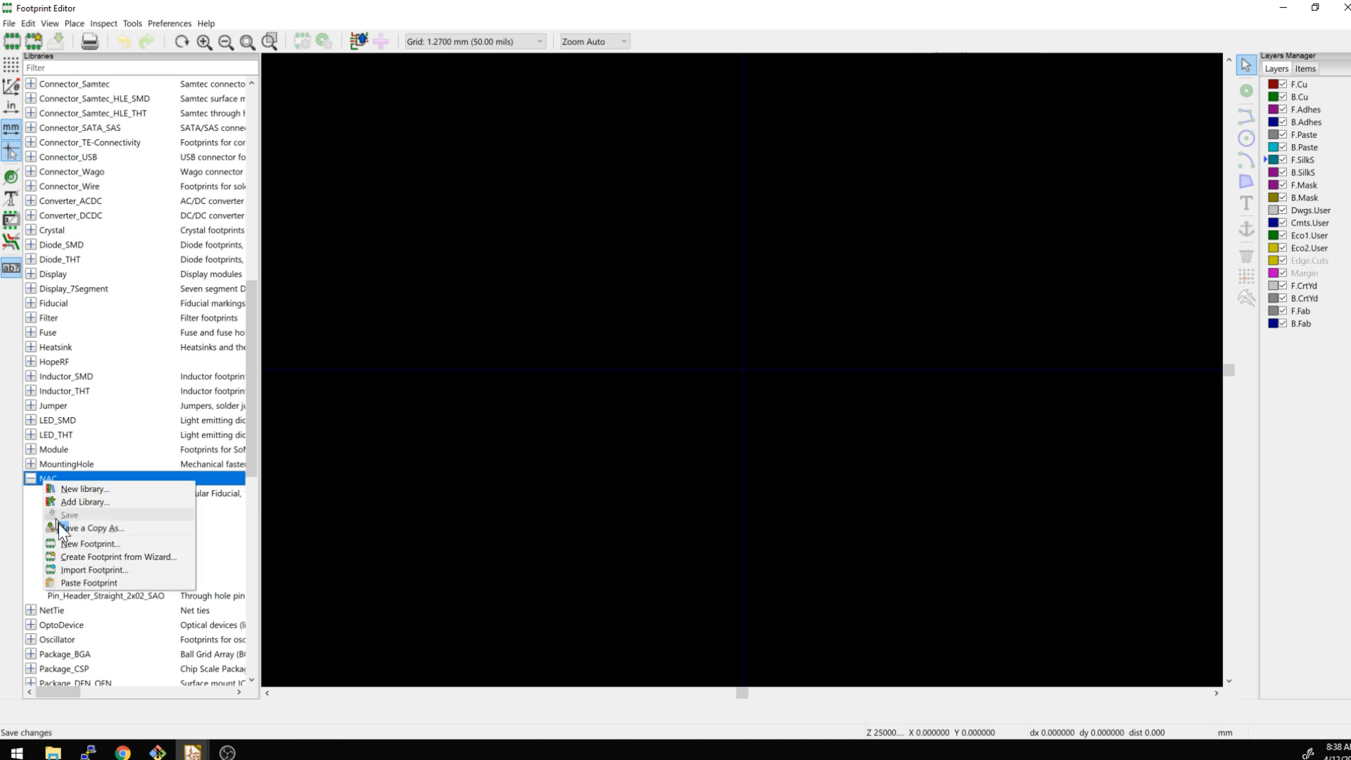
left_click(89, 543)
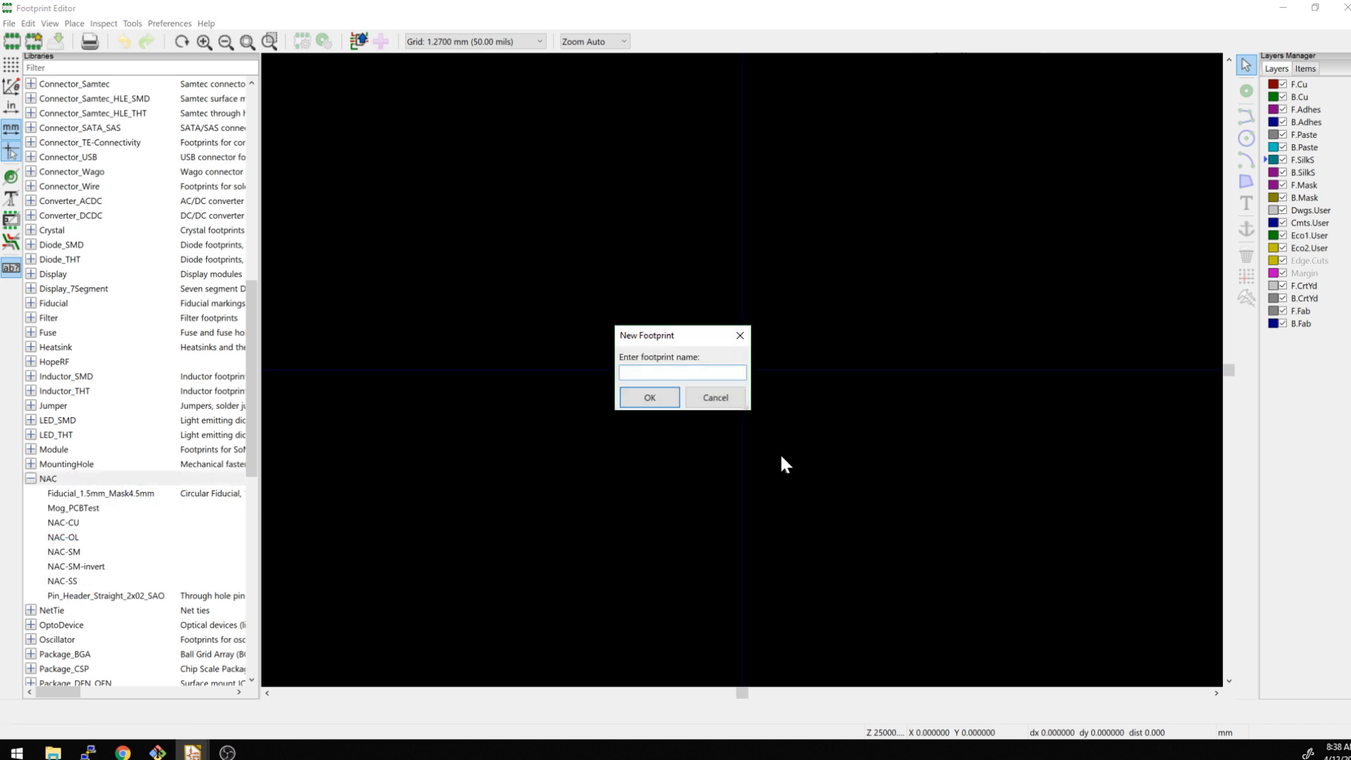
type("TE")
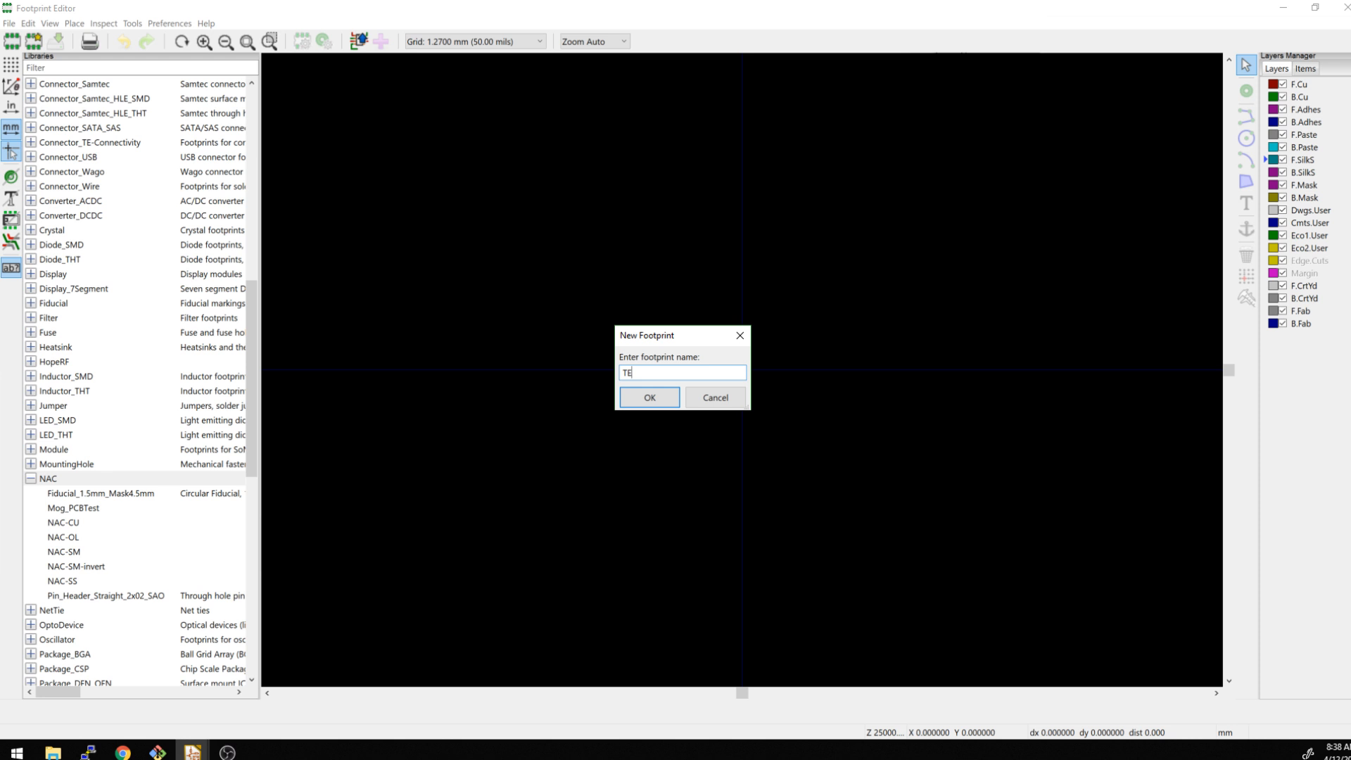
left_click(649, 396)
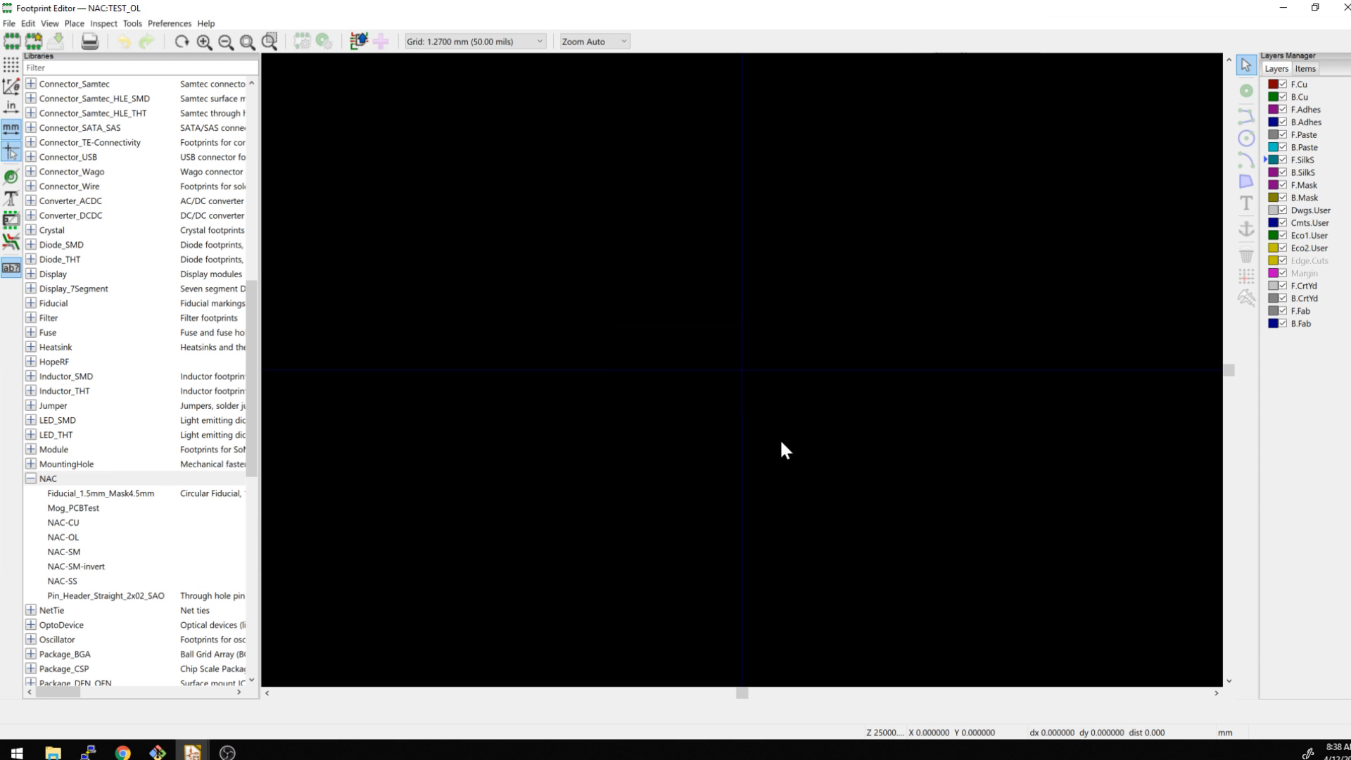
left_click(51, 628)
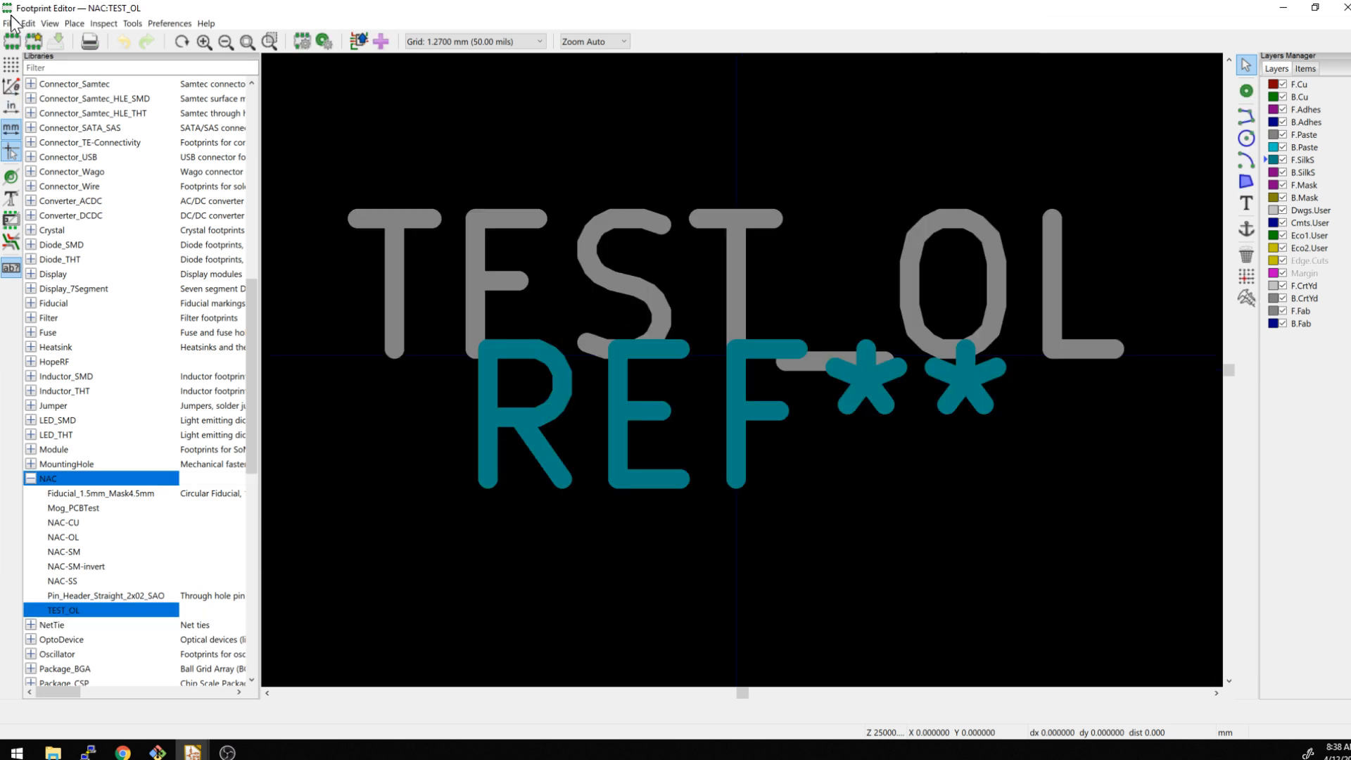
Step: Import the Not A Camera OL DXF outline onto the Edge.Cuts graphic layer
left_click(12, 19)
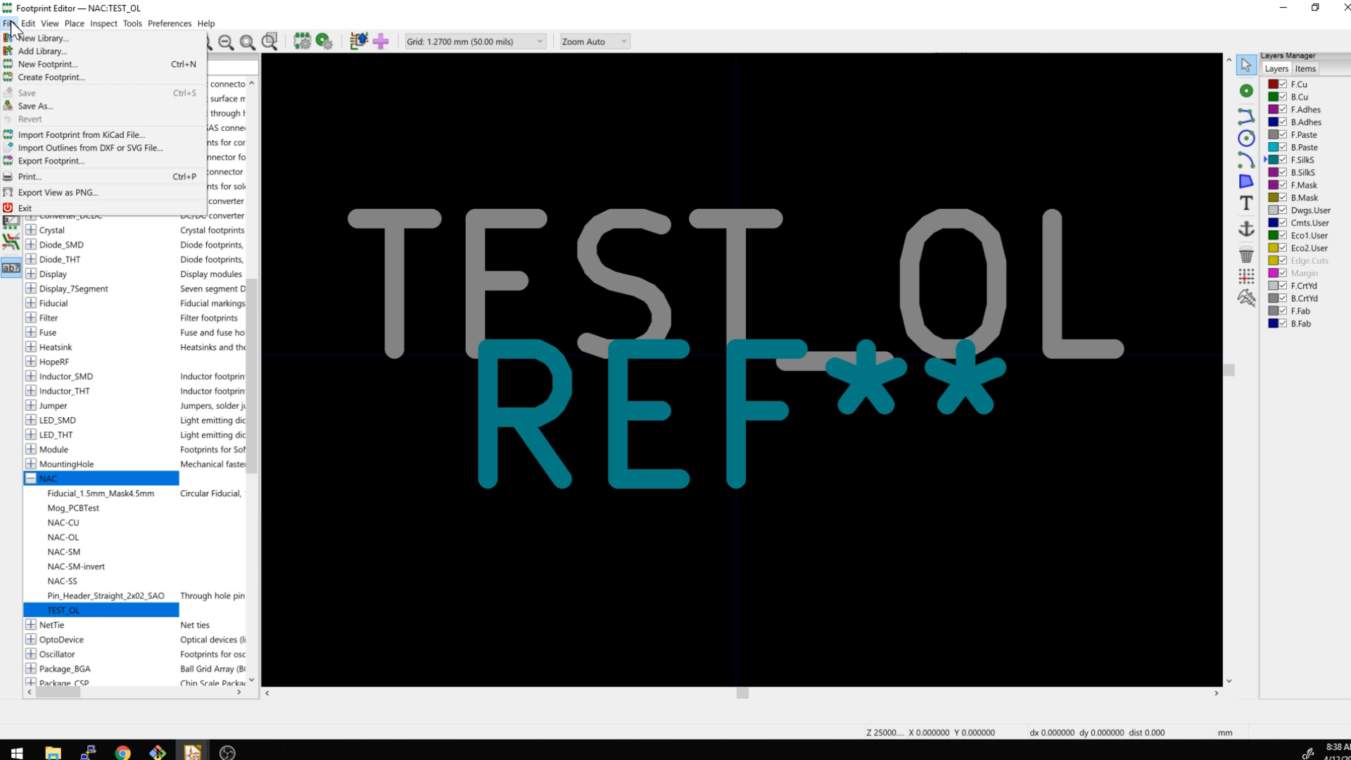
mouse_move(91, 148)
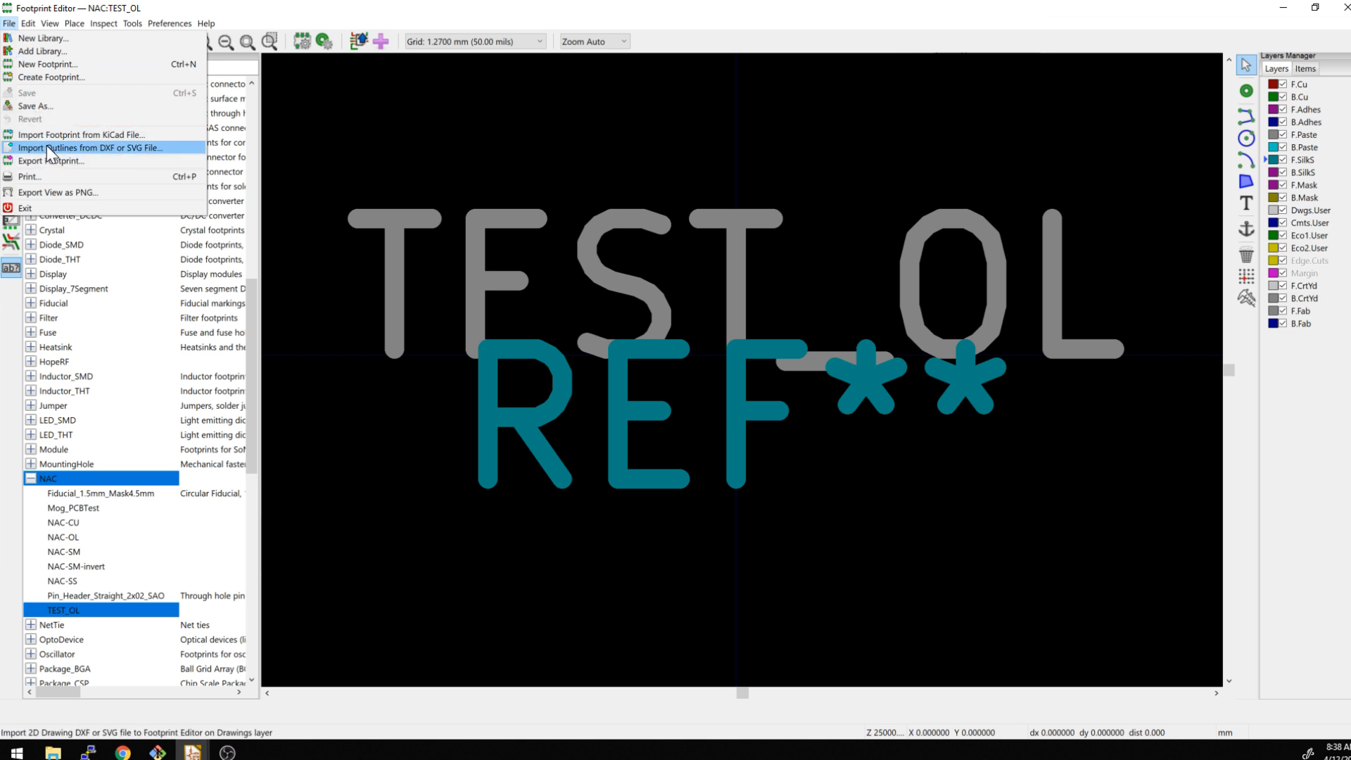
left_click(94, 147)
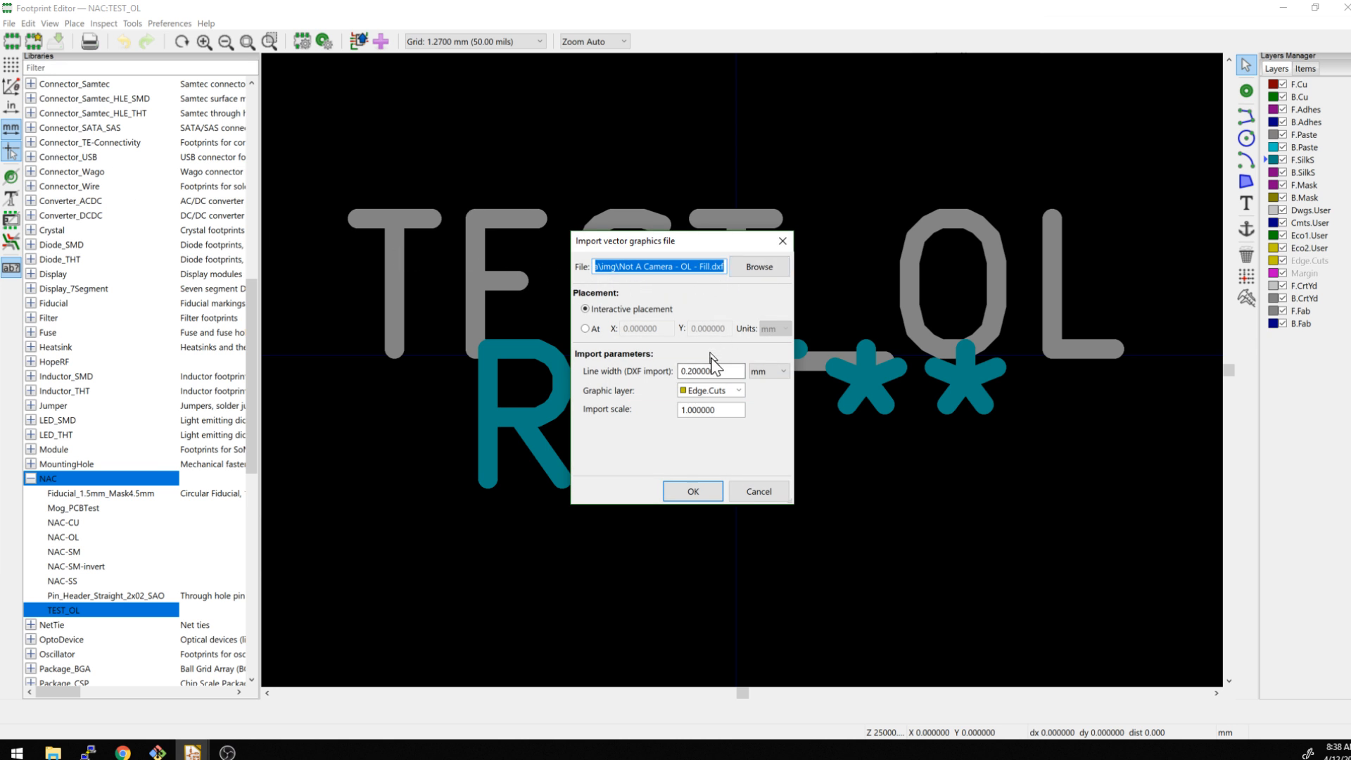
left_click(693, 491)
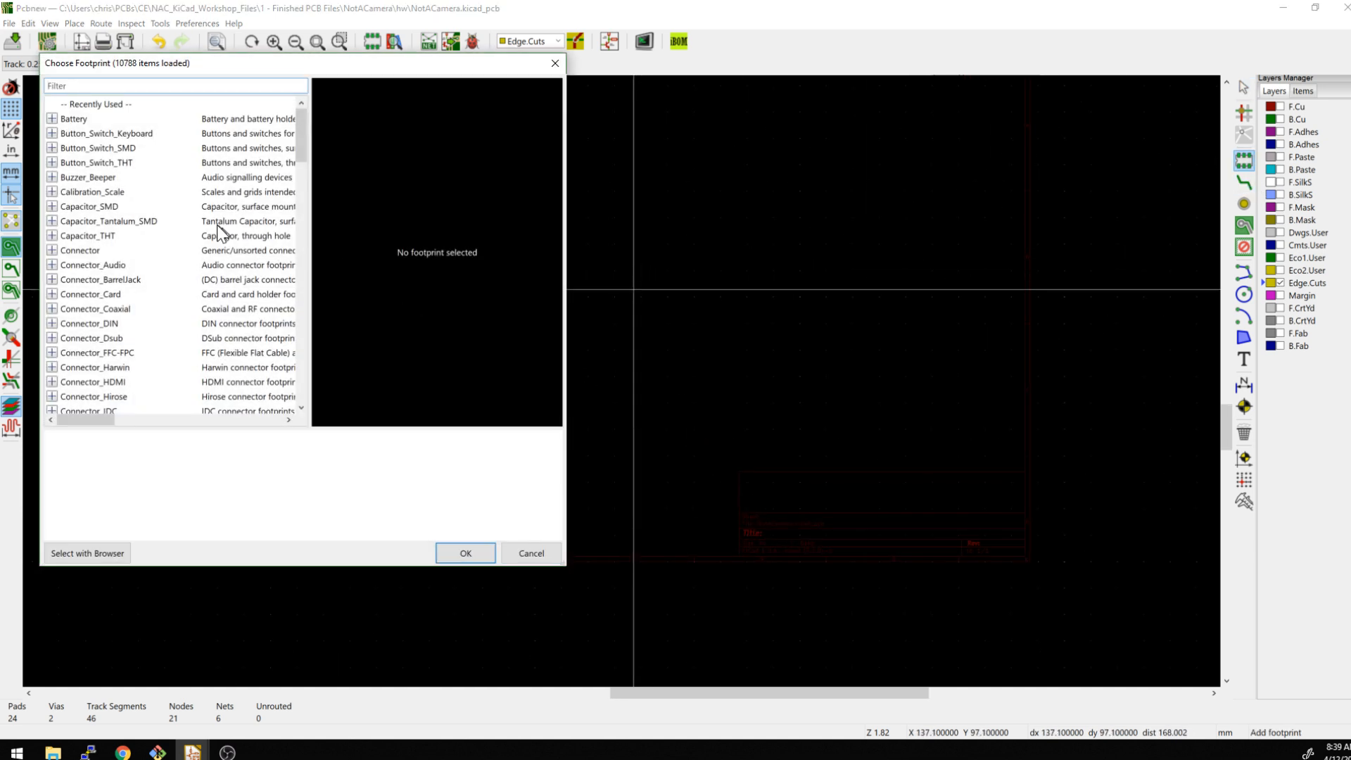
Step: Filter footprints for NAC and choose TEST_OL to place on the board
type("NAC")
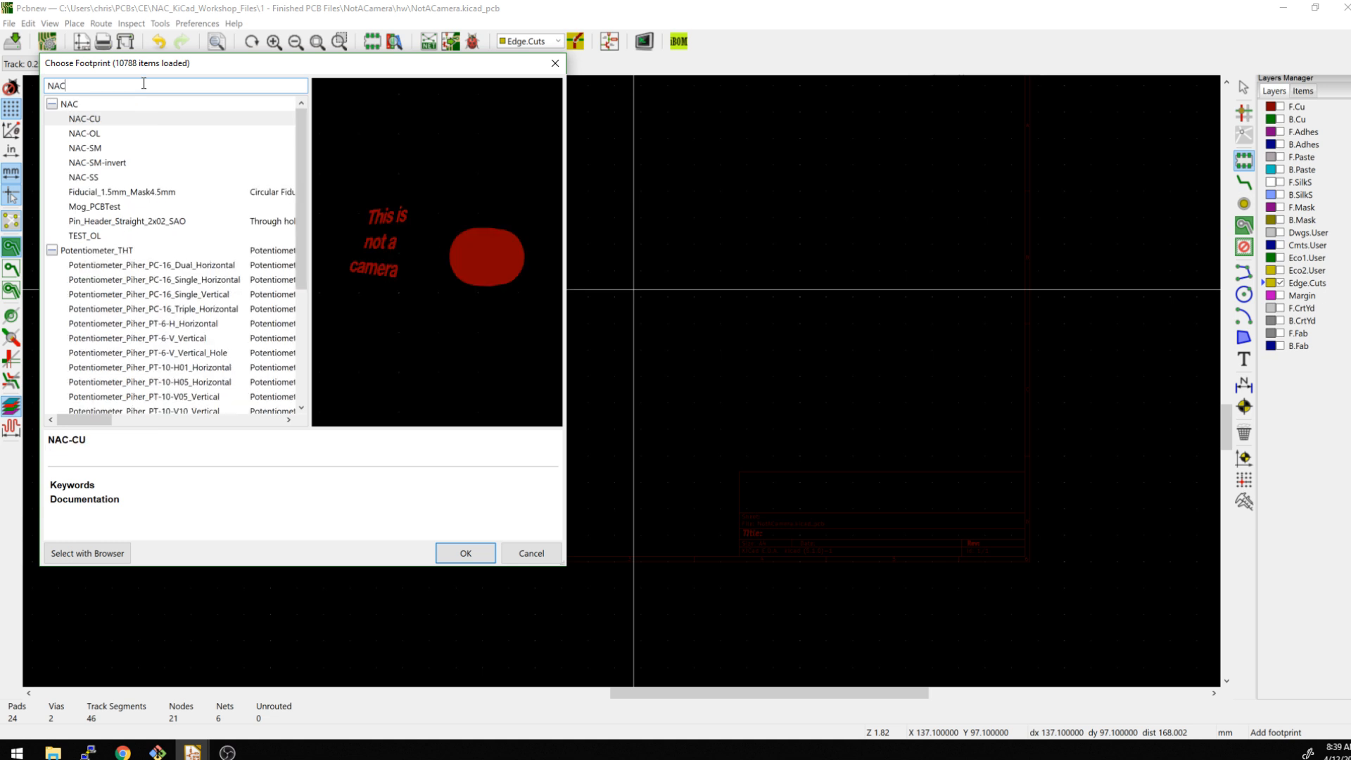
left_click(465, 553)
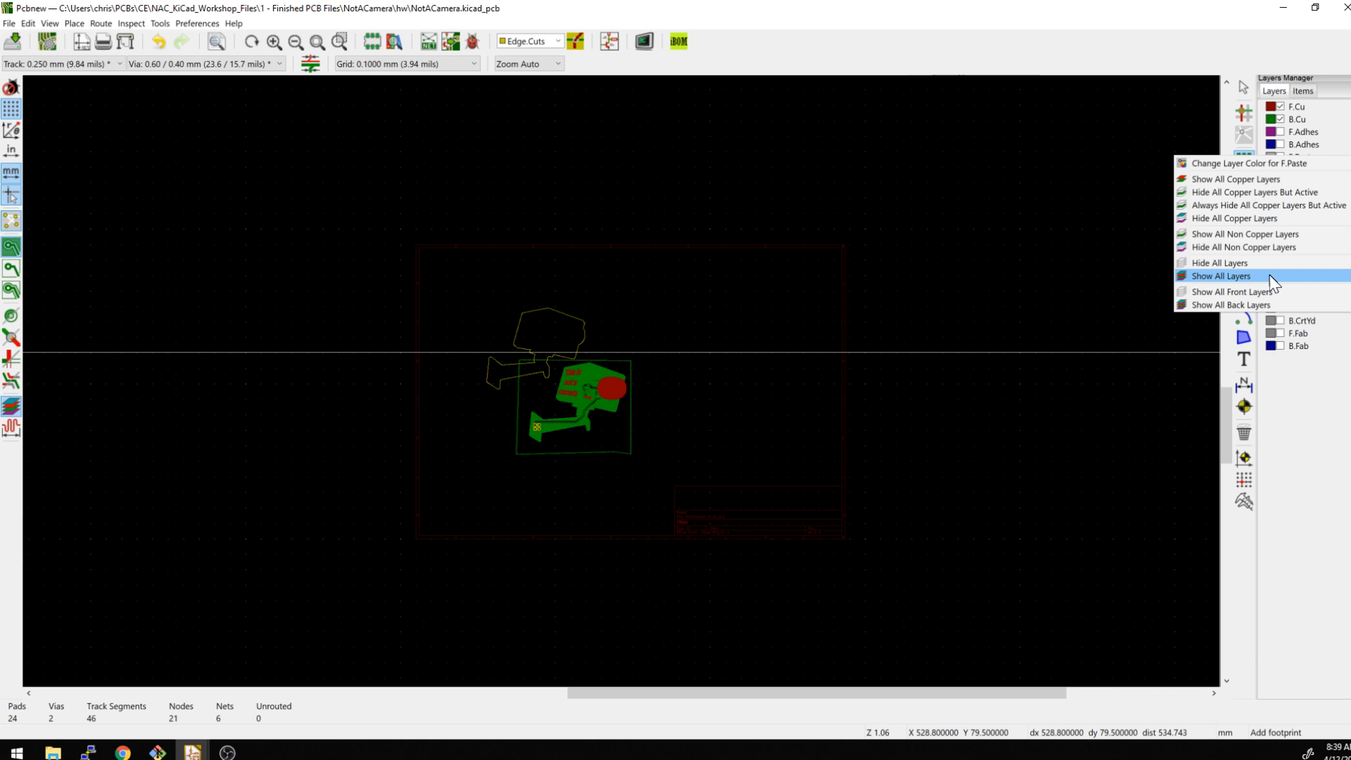
Step: Show all layers again around the placed TEST_OL outline
left_click(1221, 276)
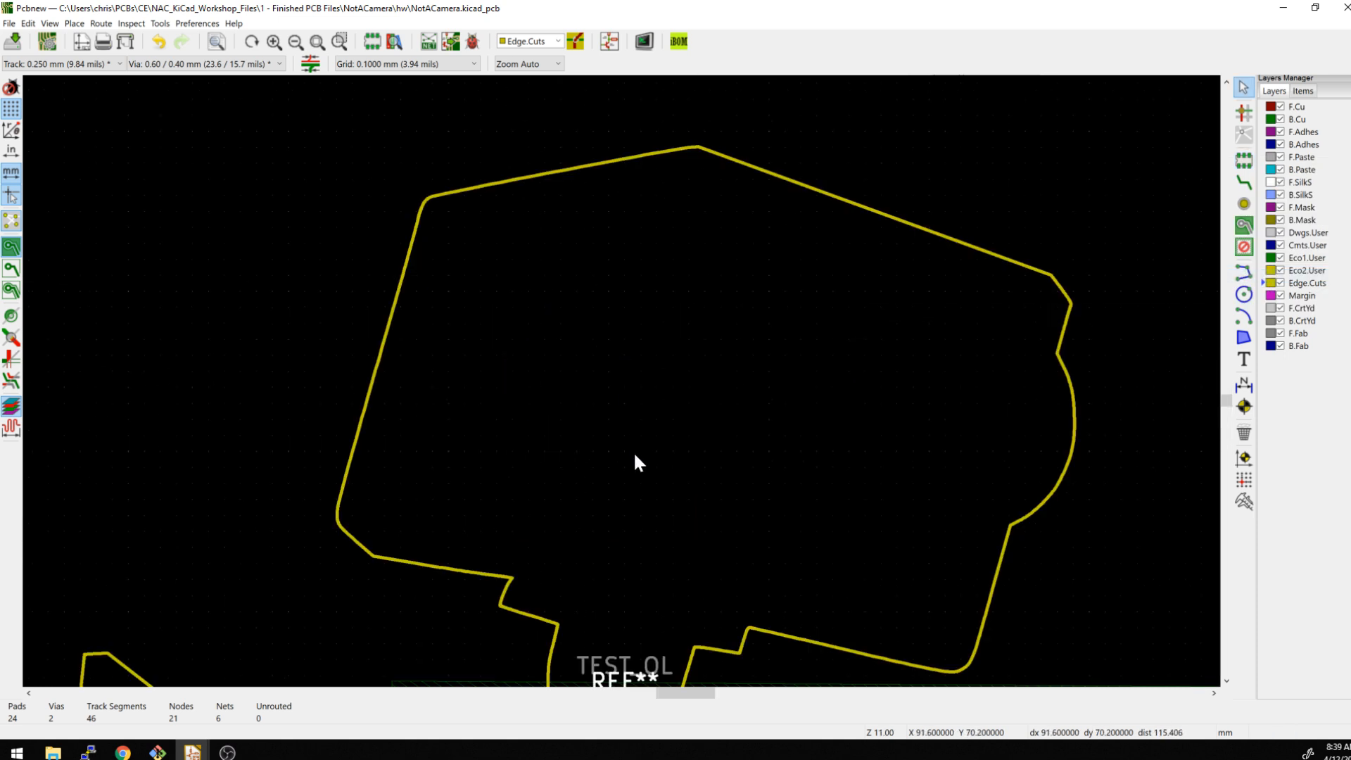